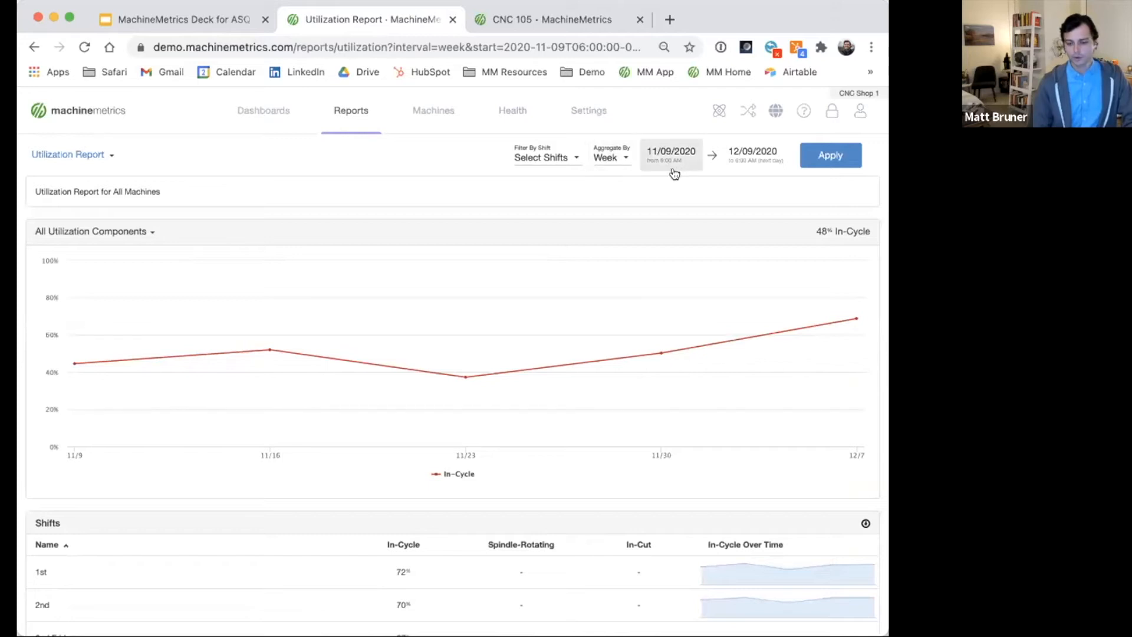
Set the report date range to 06/15/2020 through 12/13/2020 and apply it
{"action": "left_click", "coordinate": [671, 155]}
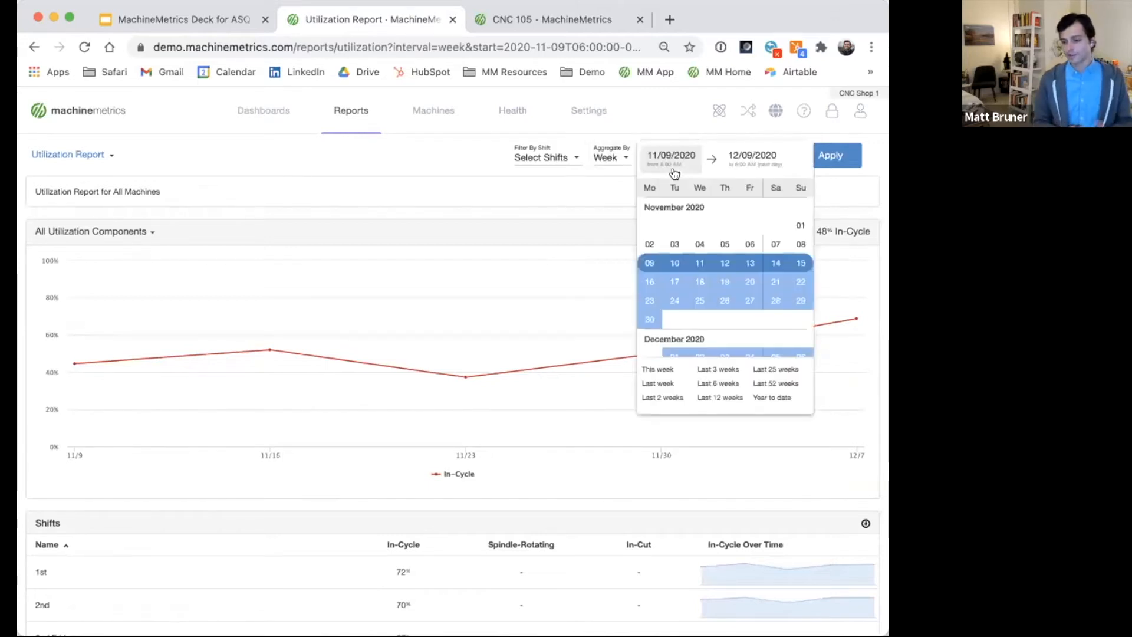
{"action": "mouse_move", "coordinate": [758, 364]}
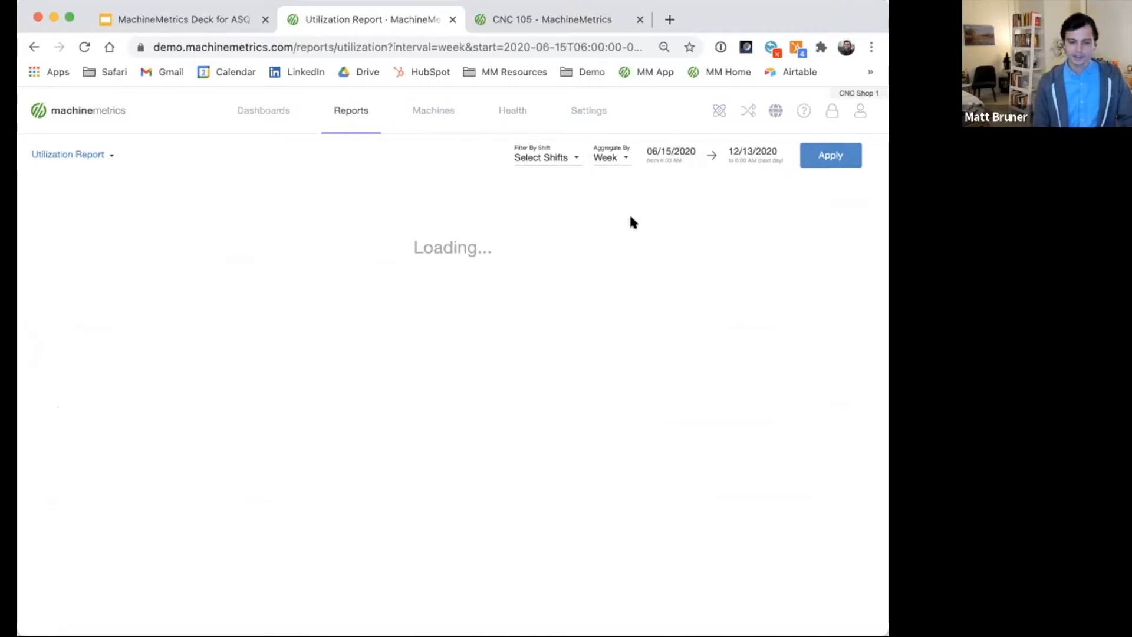
{"action": "mouse_move", "coordinate": [564, 222]}
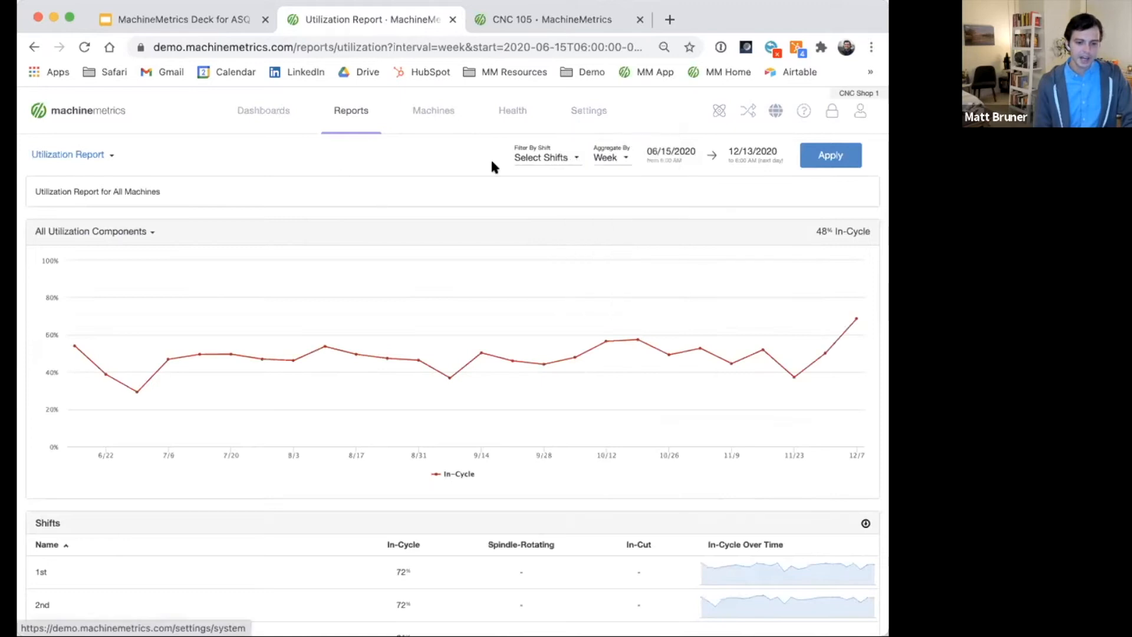
{"action": "left_click", "coordinate": [545, 158]}
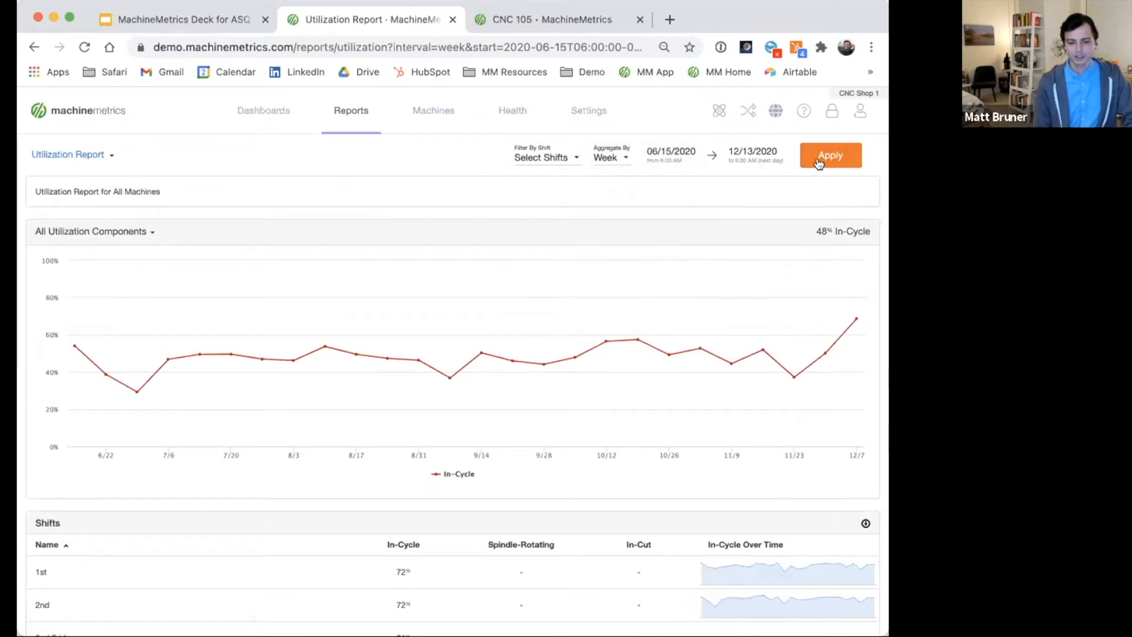
{"action": "left_click", "coordinate": [830, 155]}
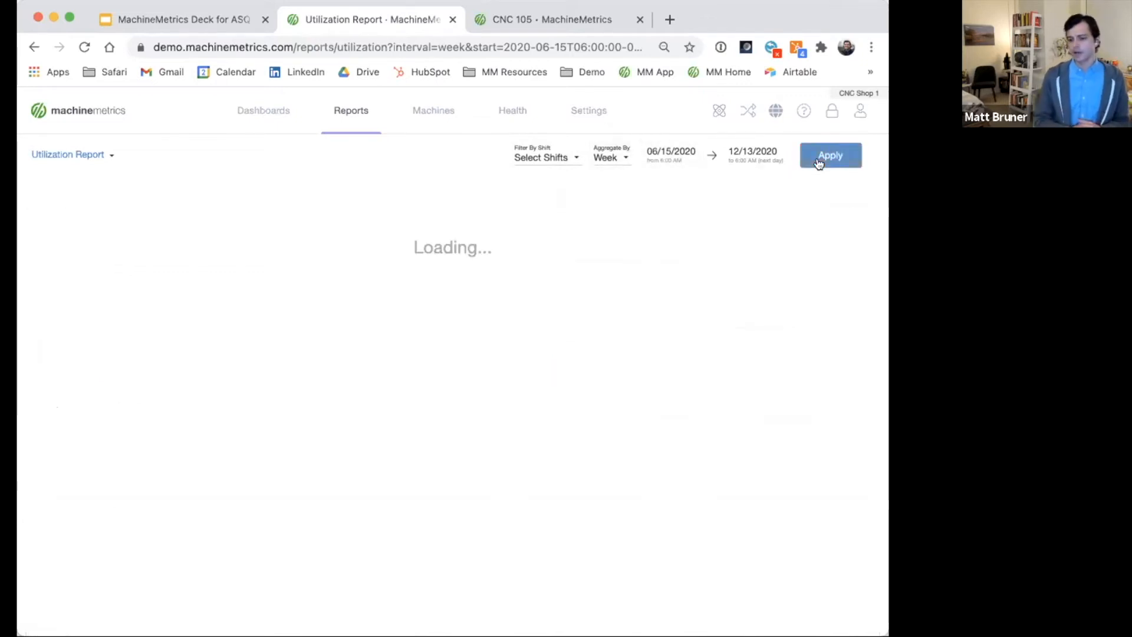
{"action": "left_click", "coordinate": [830, 155]}
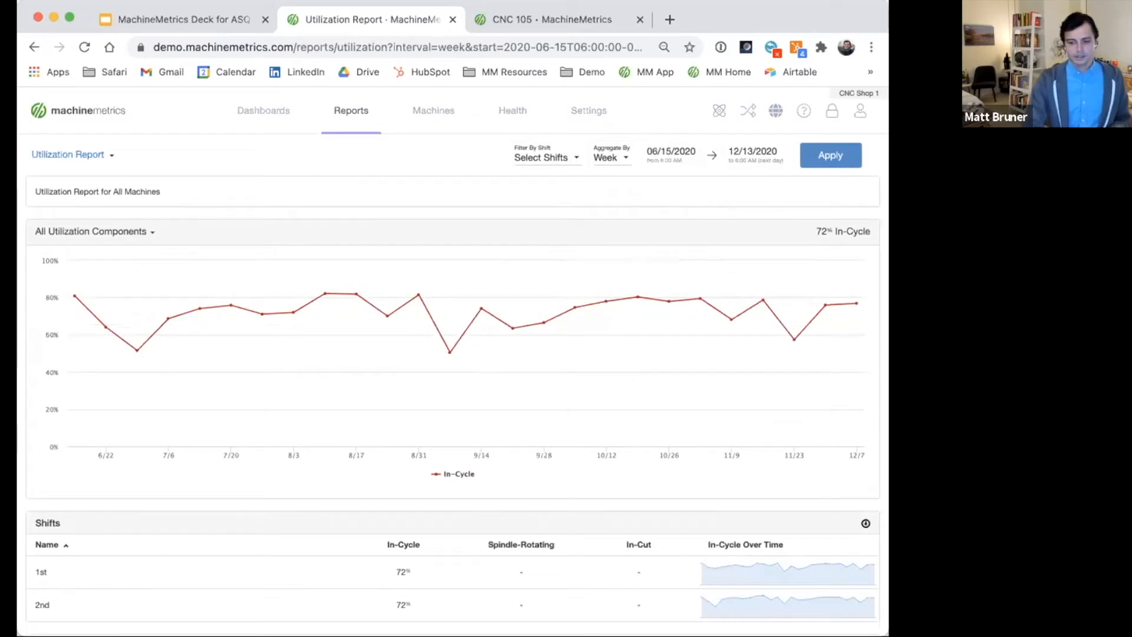
{"action": "mouse_move", "coordinate": [426, 296]}
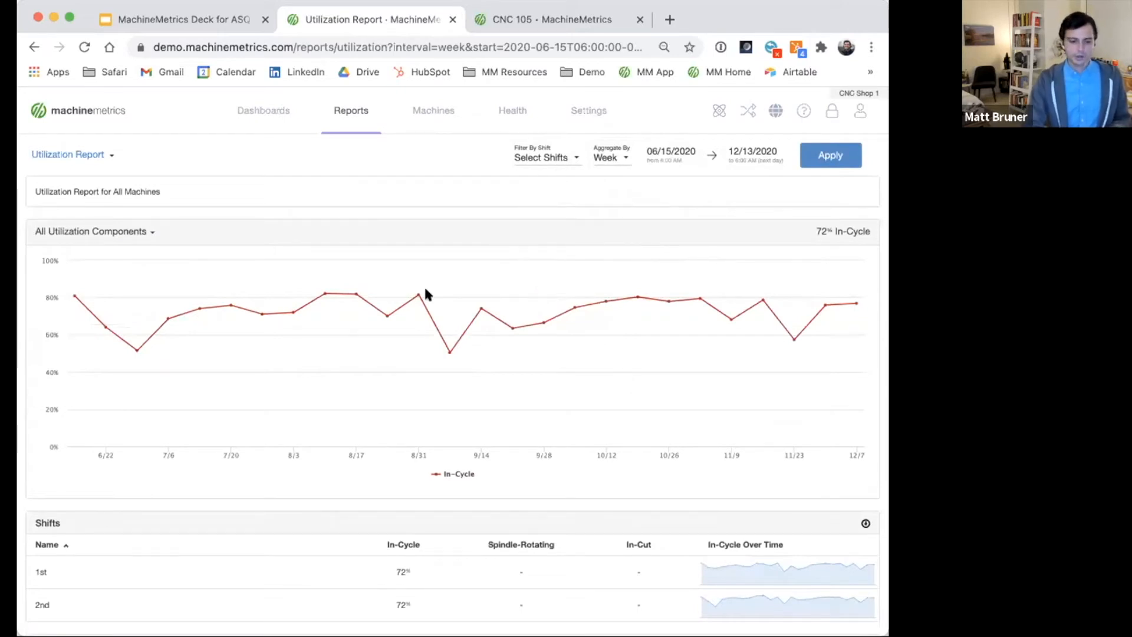
{"action": "mouse_move", "coordinate": [262, 313]}
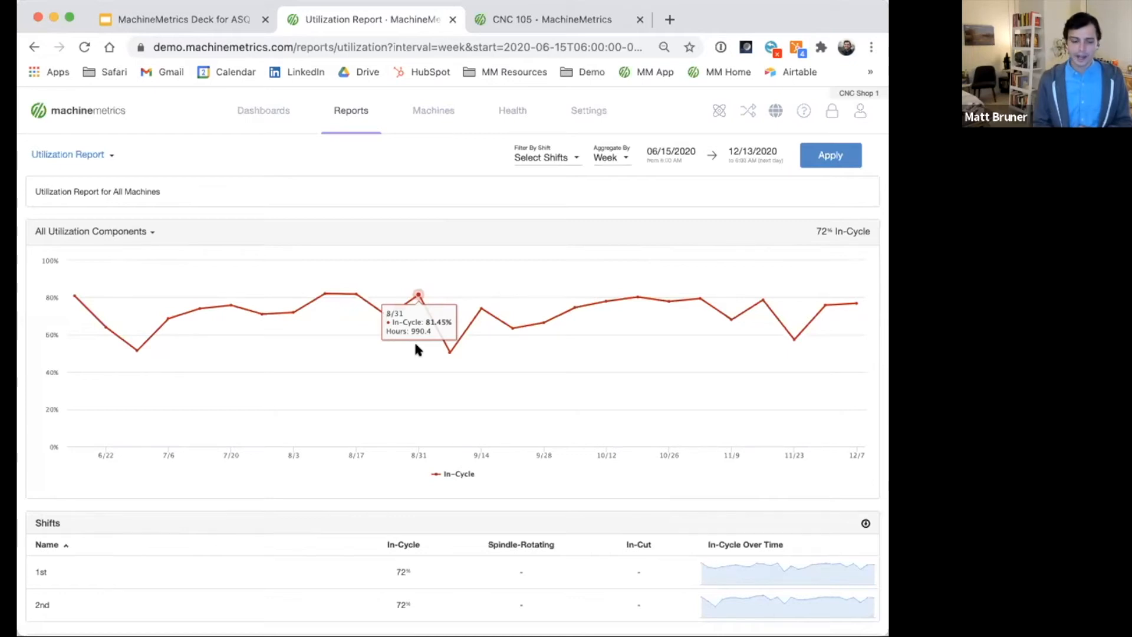
{"action": "mouse_move", "coordinate": [608, 306]}
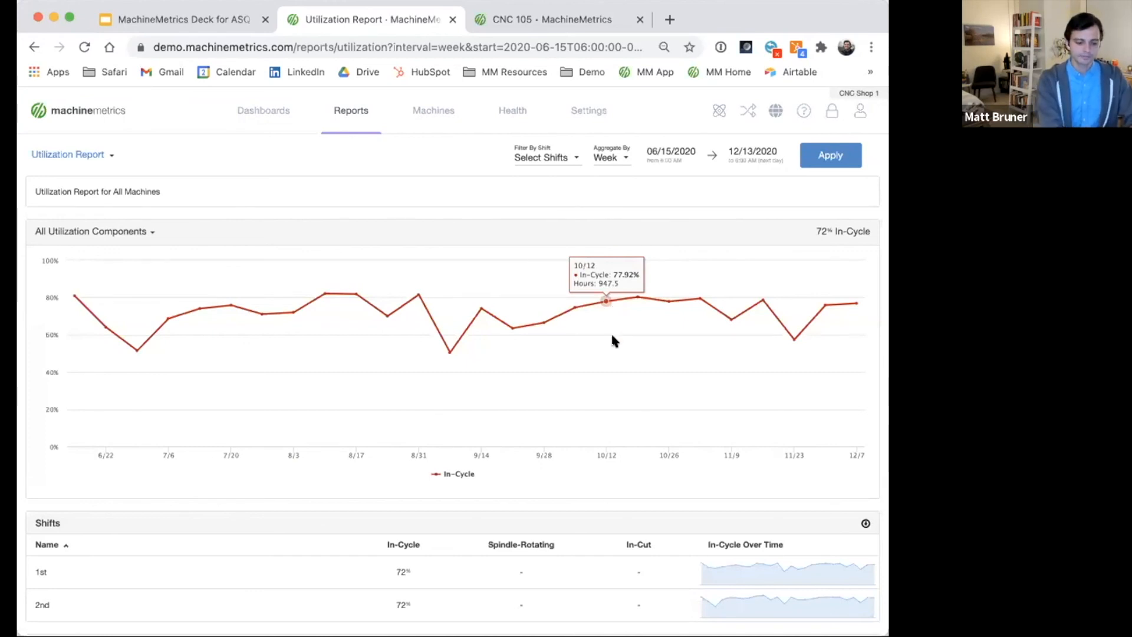
Scroll down past the weekly trend chart to the per-machine table starting at CNC 104
{"action": "scroll", "scroll_direction": "down", "scroll_amount": 3}
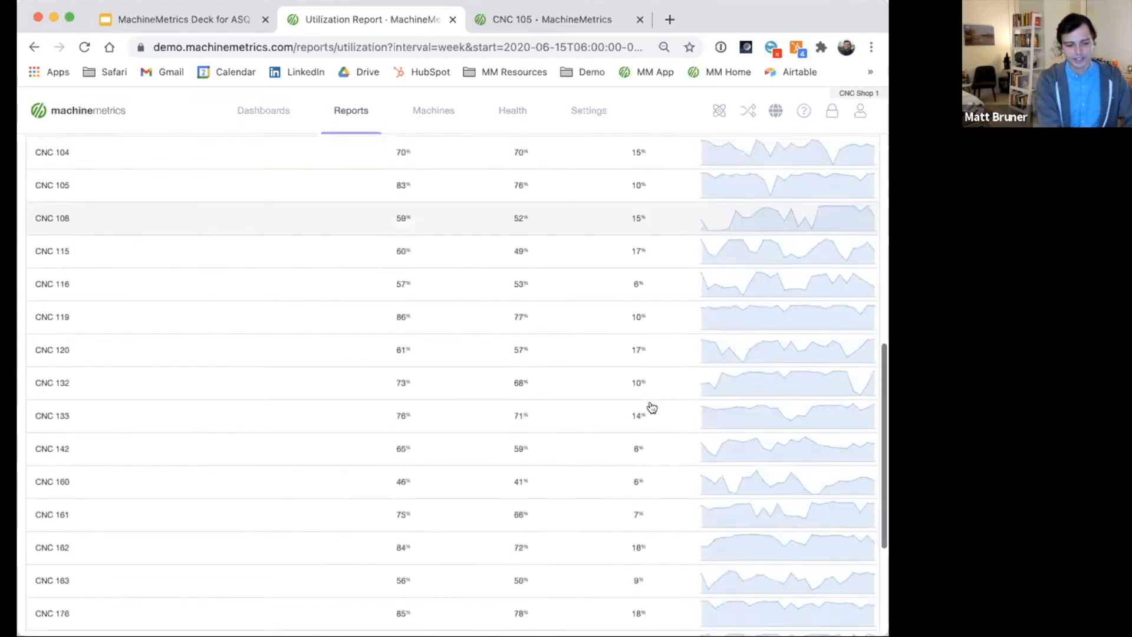
{"action": "scroll", "scroll_direction": "down", "scroll_amount": 3}
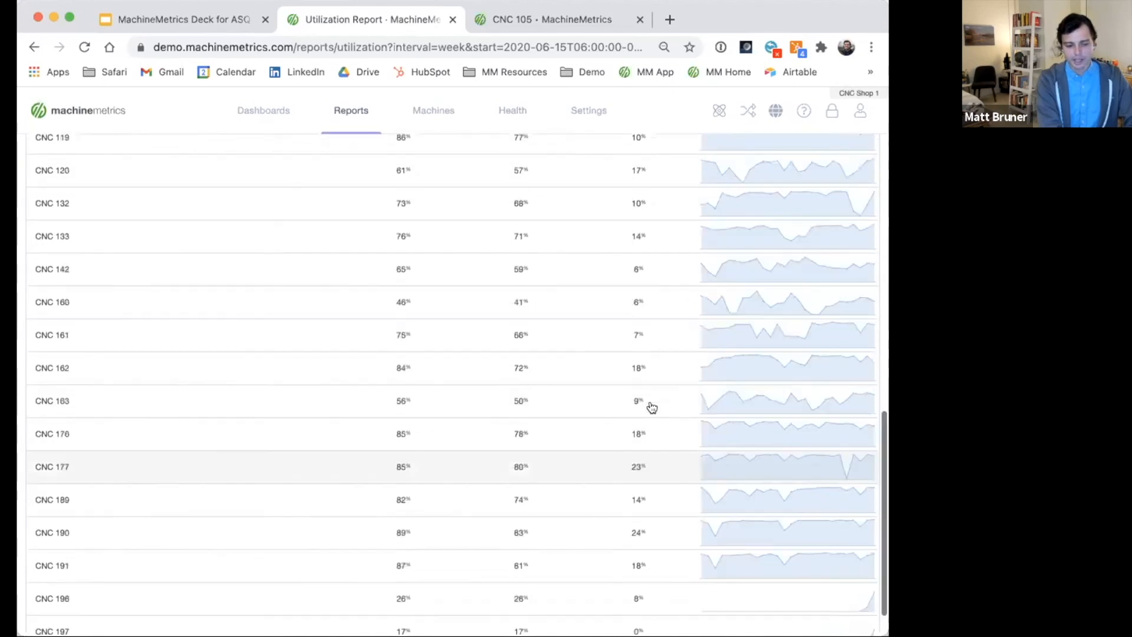